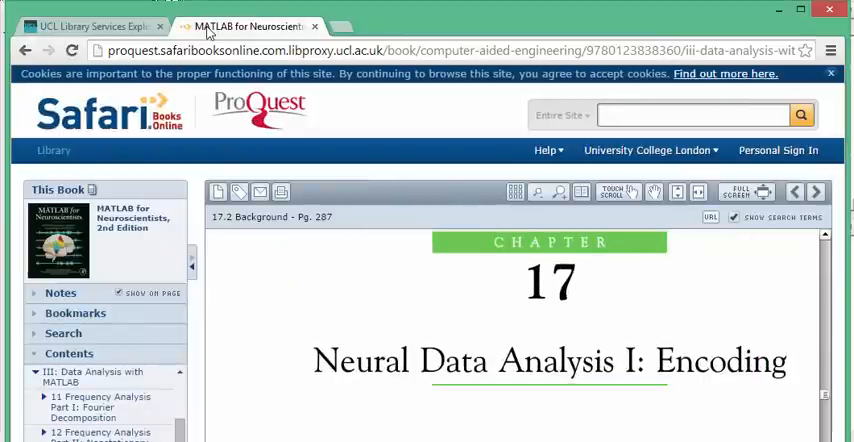
# - Read Chapter 17 down to the Raster Plot section, then close the book reader
pyautogui.scroll(-3)
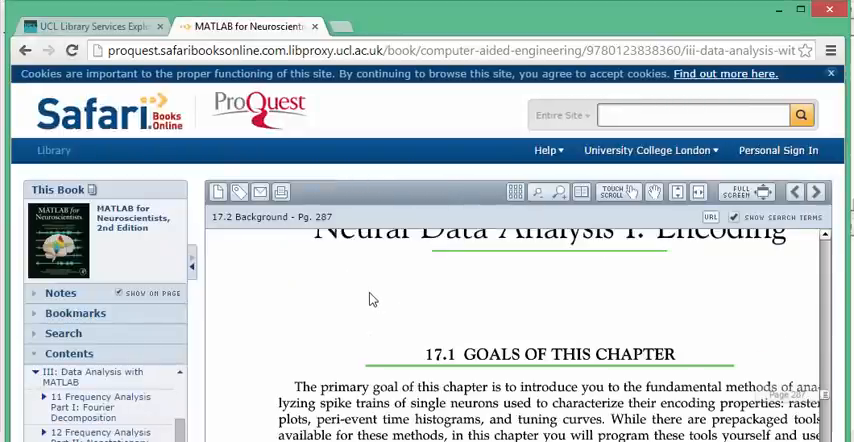
pyautogui.scroll(-3)
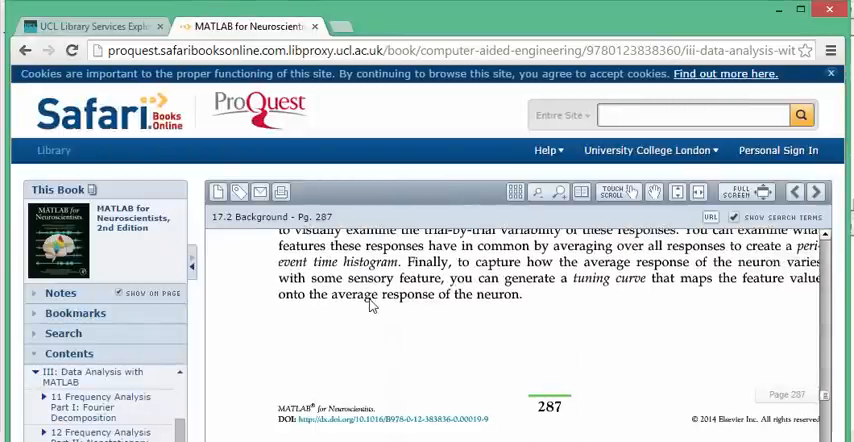
pyautogui.scroll(-3)
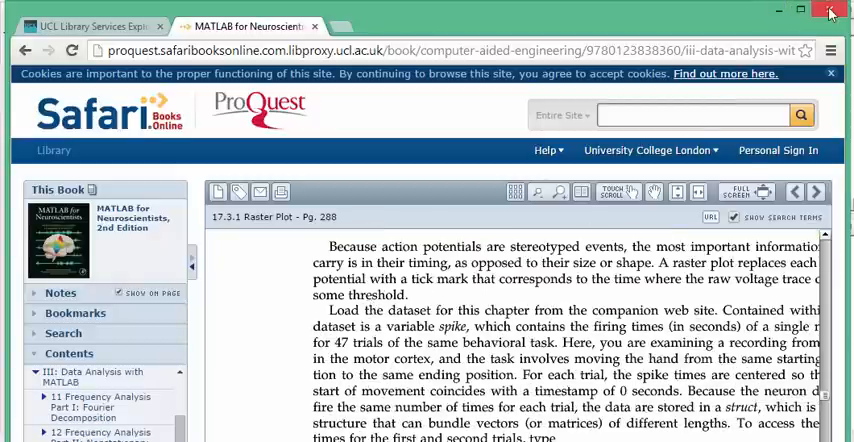
pyautogui.click(828, 10)
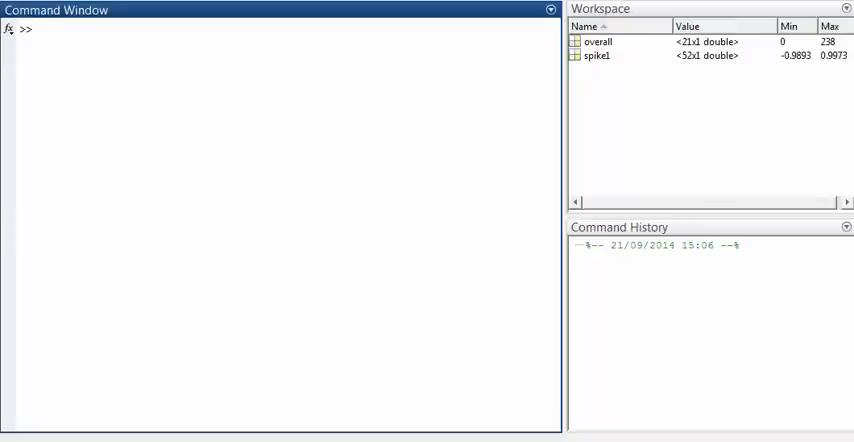
# - Bring the neuron_data.xlsx Excel window to the front
pyautogui.click(40, 28)
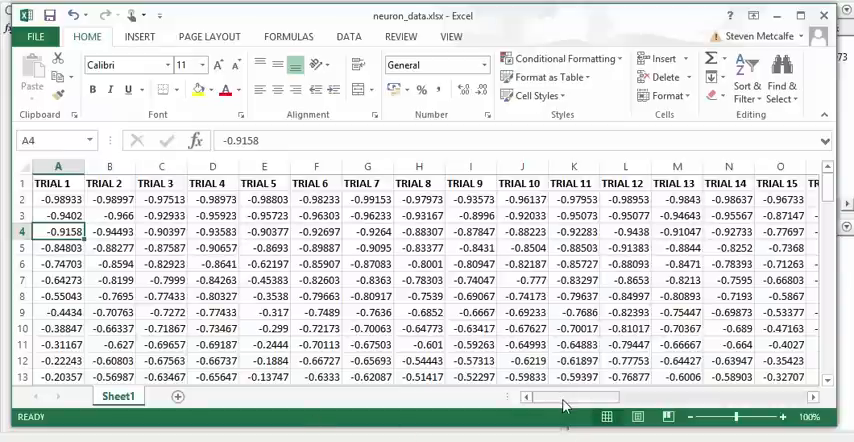
# - Browse the spike-time columns out to TRIAL 47 and down the rows, then back up
pyautogui.hscroll(3)
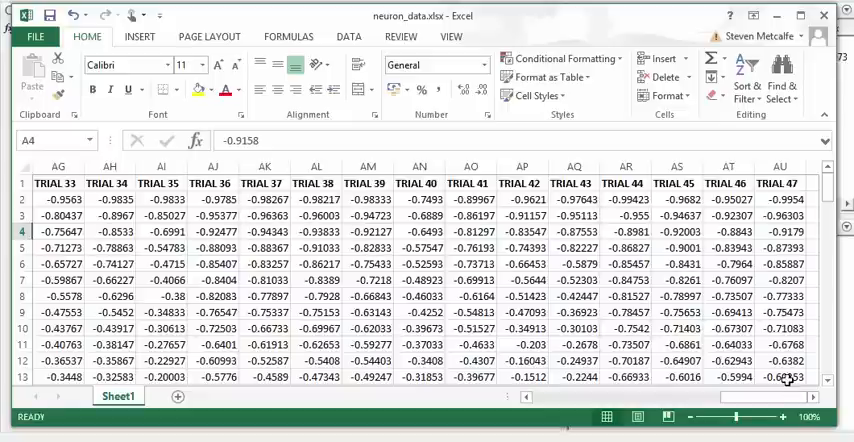
pyautogui.moveTo(786, 390)
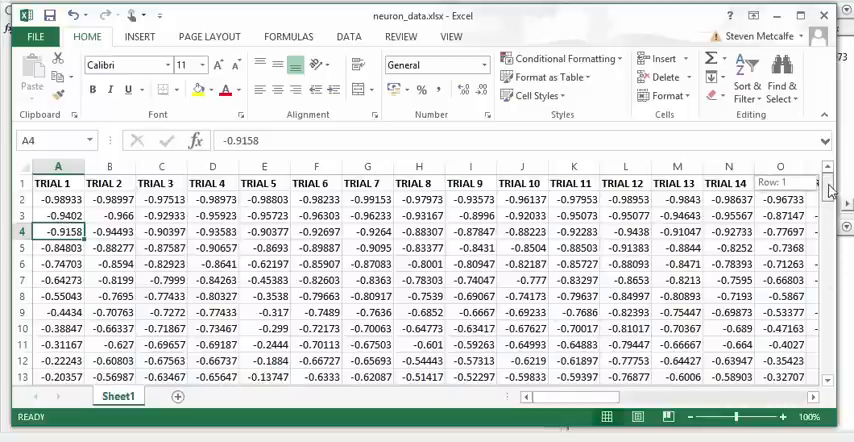
pyautogui.scroll(-3)
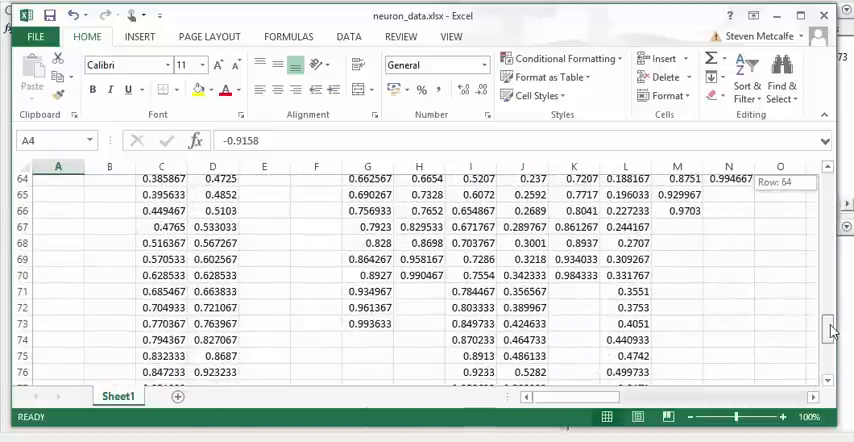
pyautogui.scroll(3)
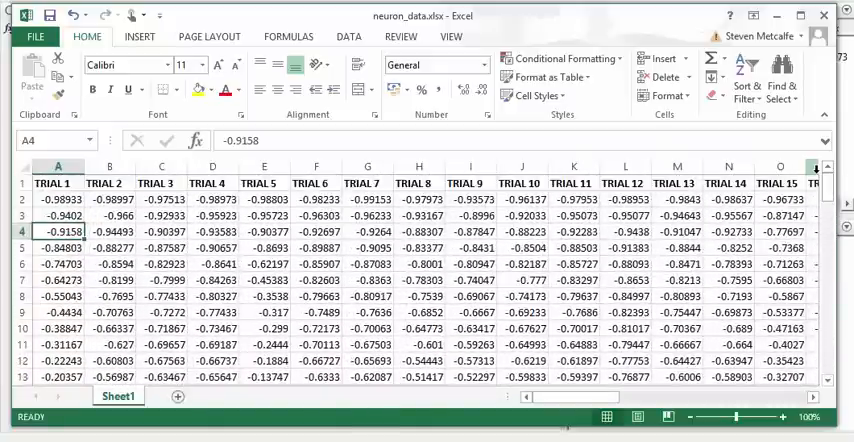
pyautogui.moveTo(825, 74)
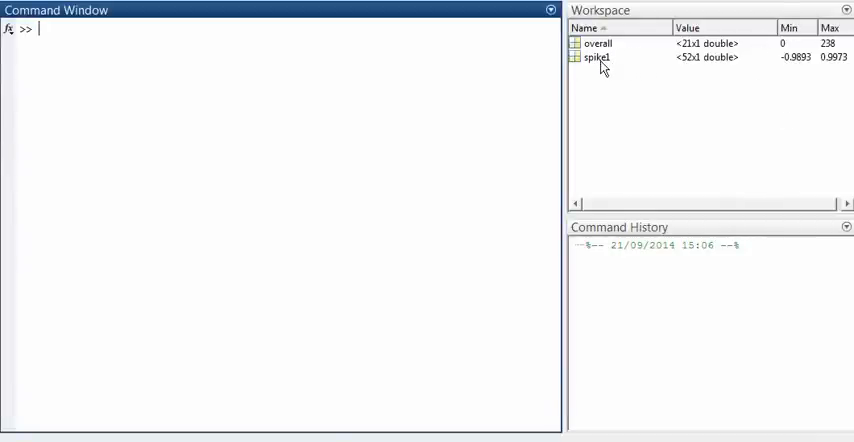
# - Open spike1 in the Variables editor to view its 52 spike times
pyautogui.doubleClick(596, 57)
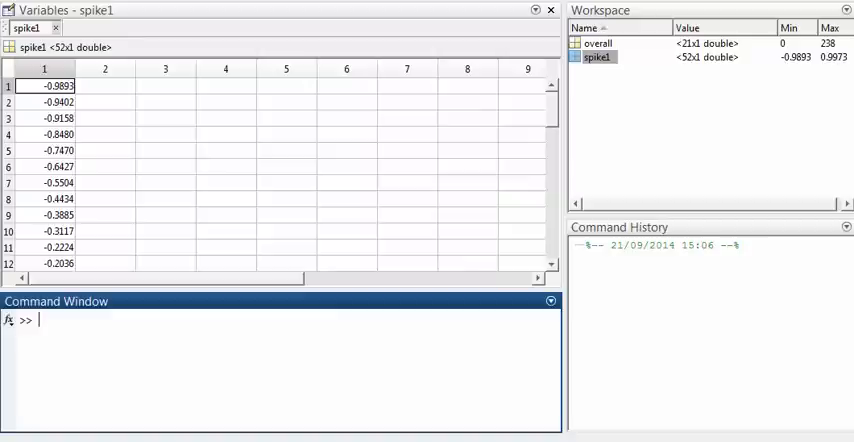
# - Enter L = -1:0.1:1; to create the 21 bin edges
pyautogui.write('hist')
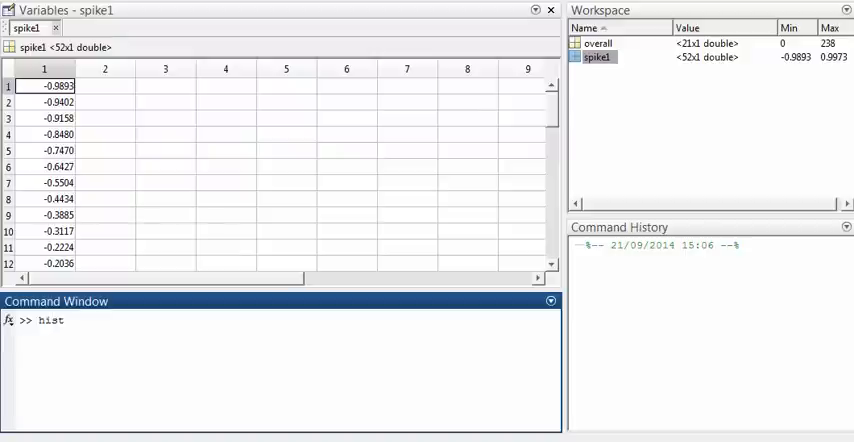
pyautogui.write('c(spike1')
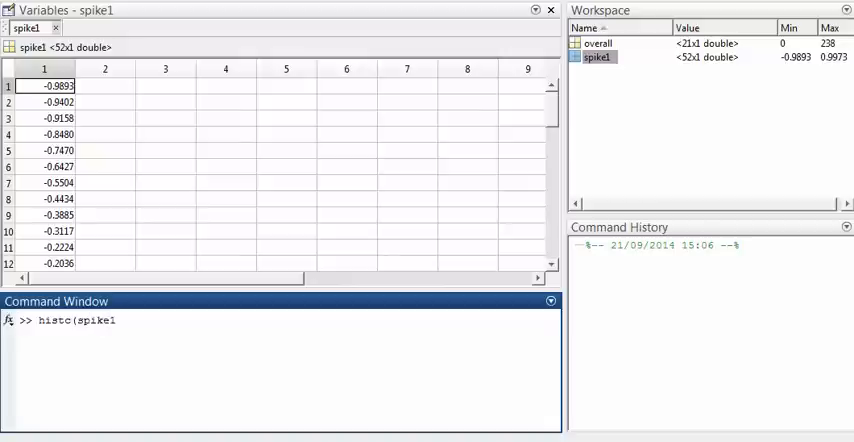
pyautogui.write(',L')
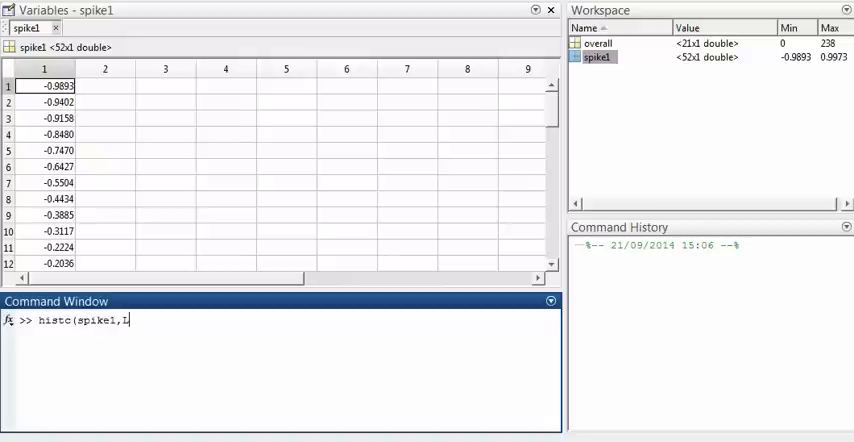
pyautogui.write(')')
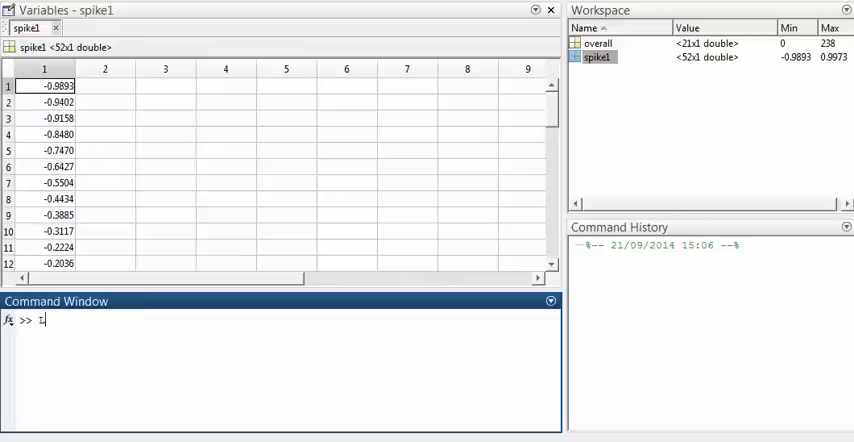
pyautogui.write('=')
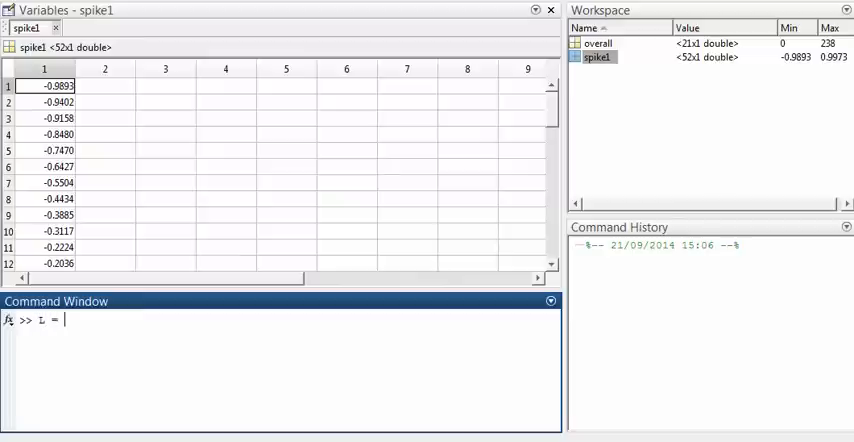
pyautogui.write('-1:')
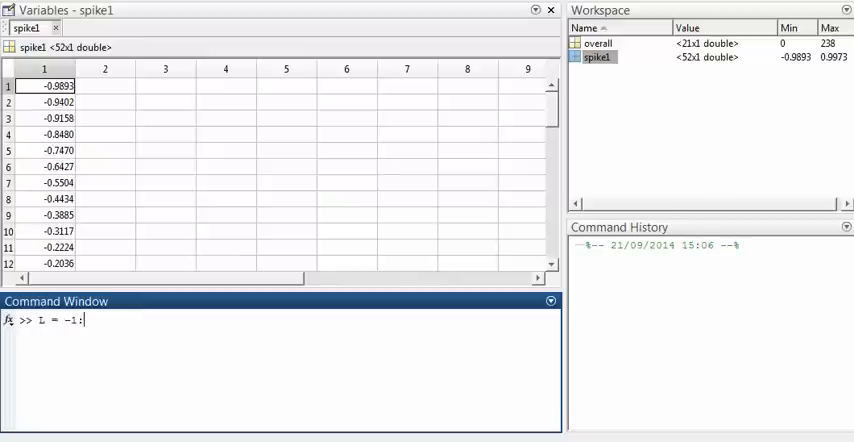
pyautogui.write('0.1:1')
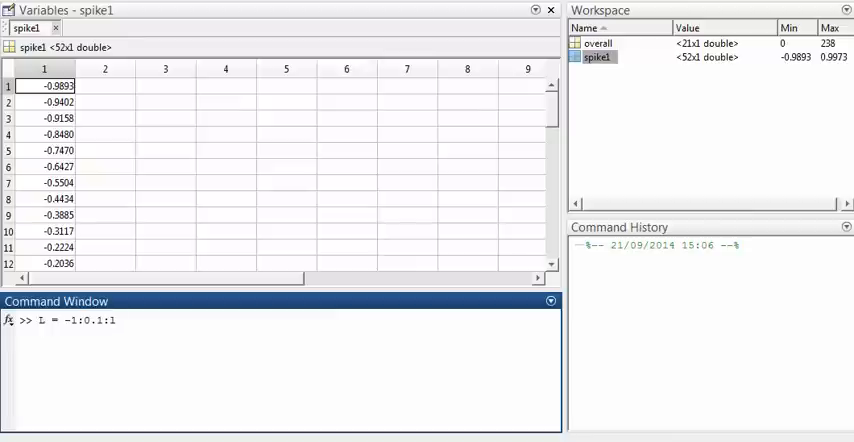
pyautogui.write(';')
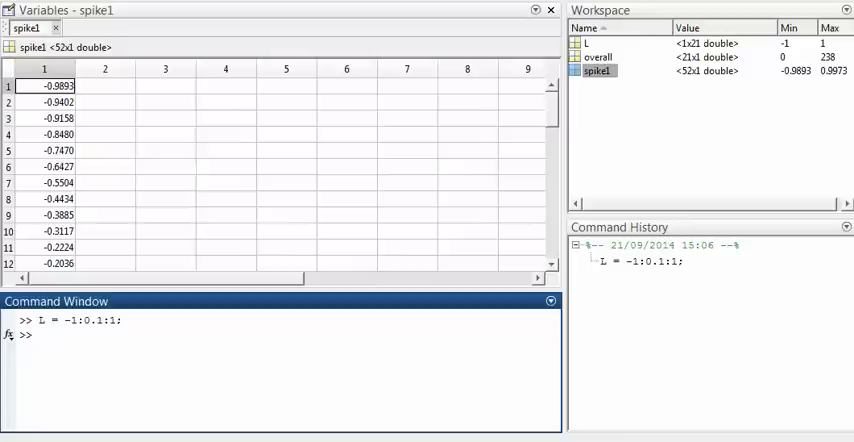
# - Run histc(spike1,L) to display spike counts for each of the 21 bins
pyautogui.write('hist')
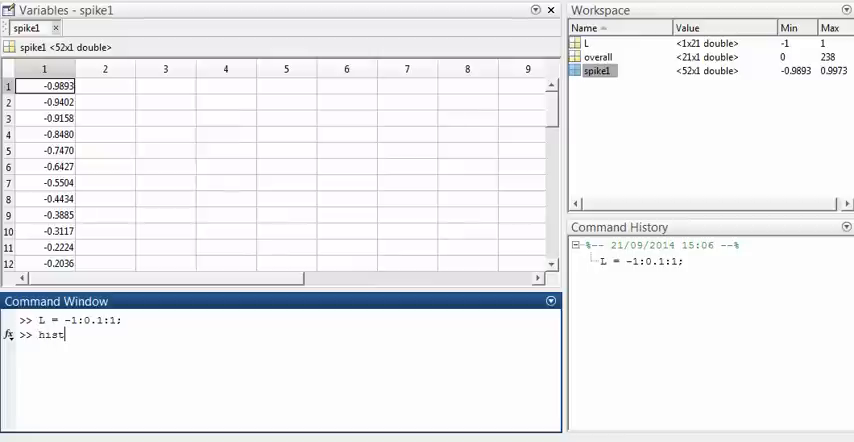
pyautogui.write('c (')
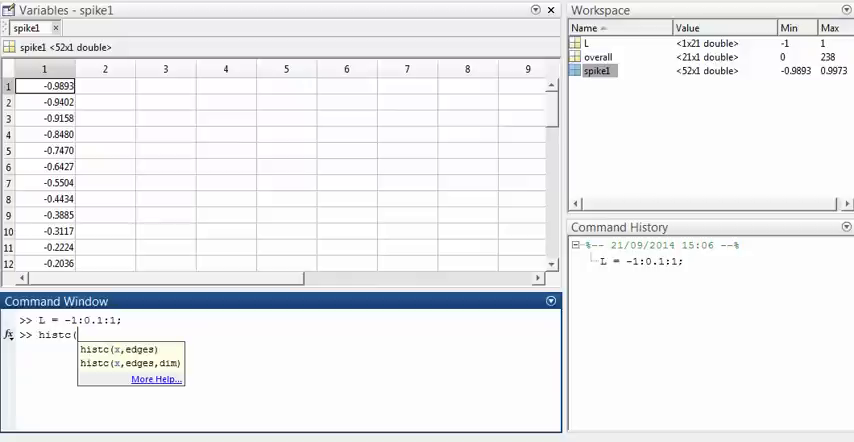
pyautogui.write('spike')
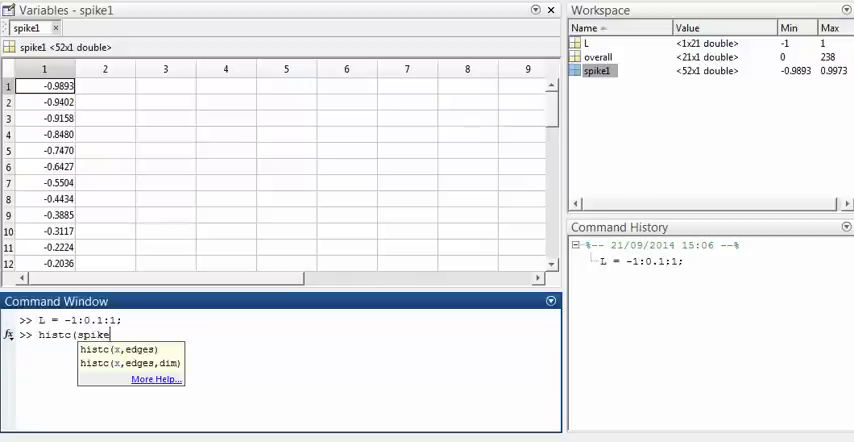
pyautogui.write(',L)')
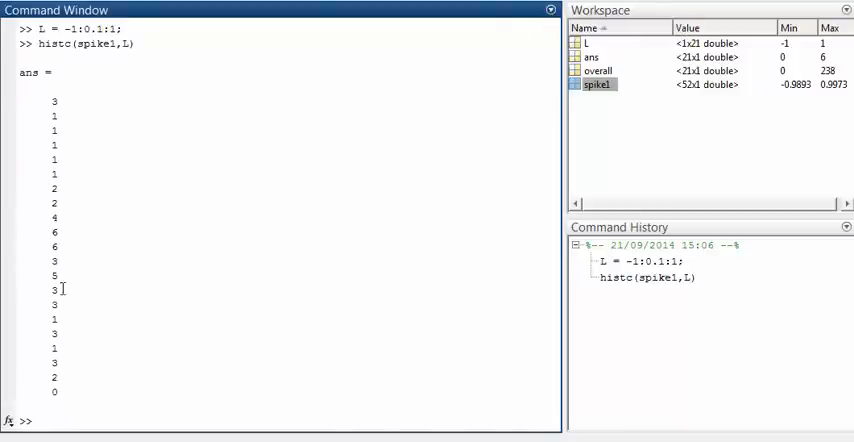
pyautogui.moveTo(78, 270)
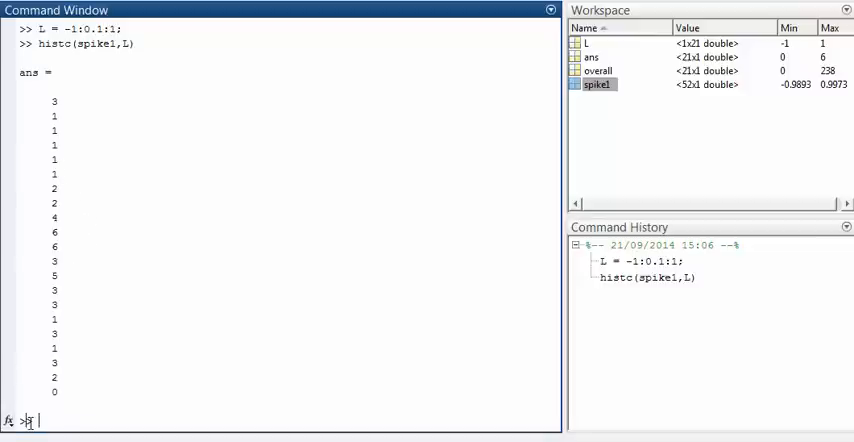
# - Run bar(L,histc(spike1,L),'histc') to chart spike1 counts per bin
pyautogui.write('bar')
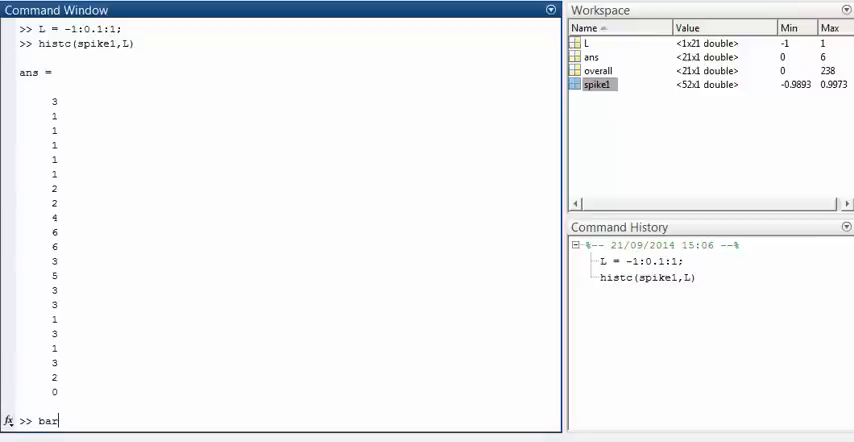
pyautogui.write('(')
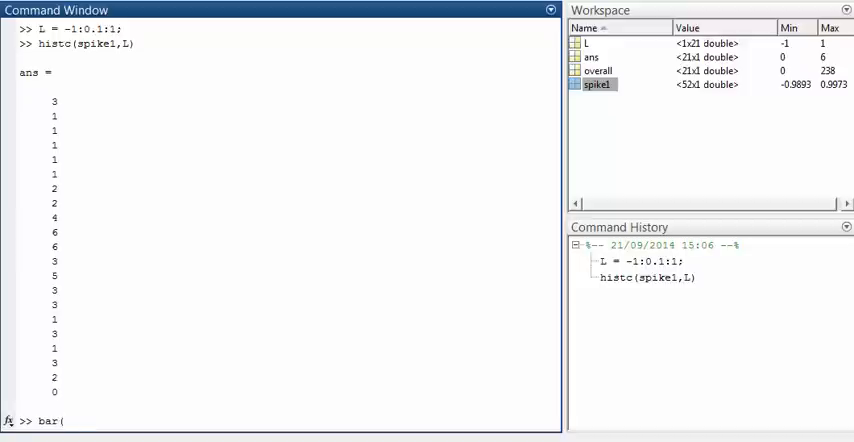
pyautogui.write(')')
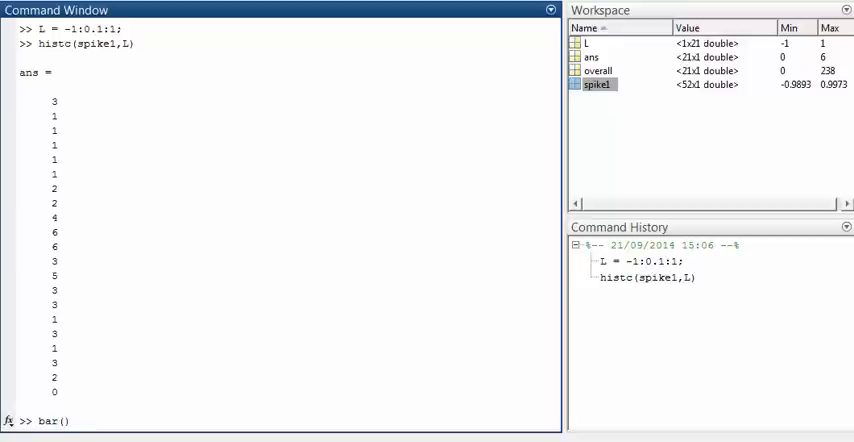
pyautogui.write('L')
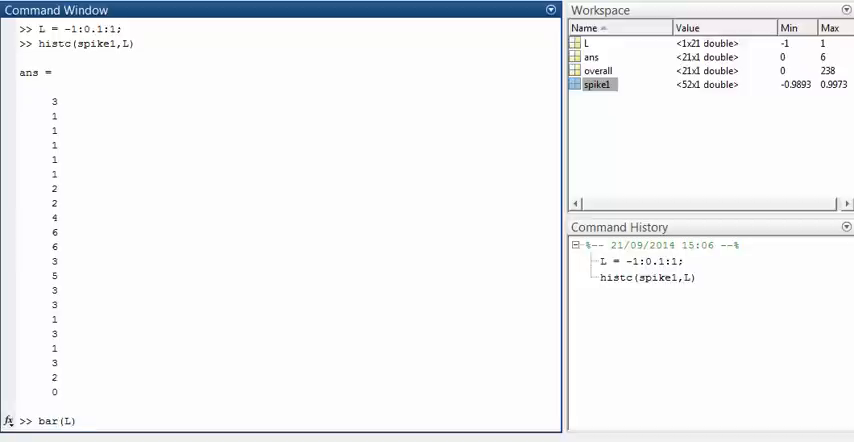
pyautogui.write(',')
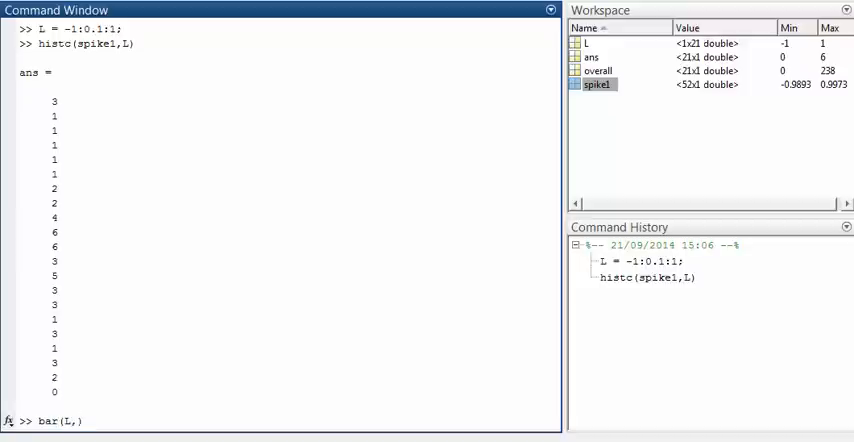
pyautogui.write('histc(spike1,L')
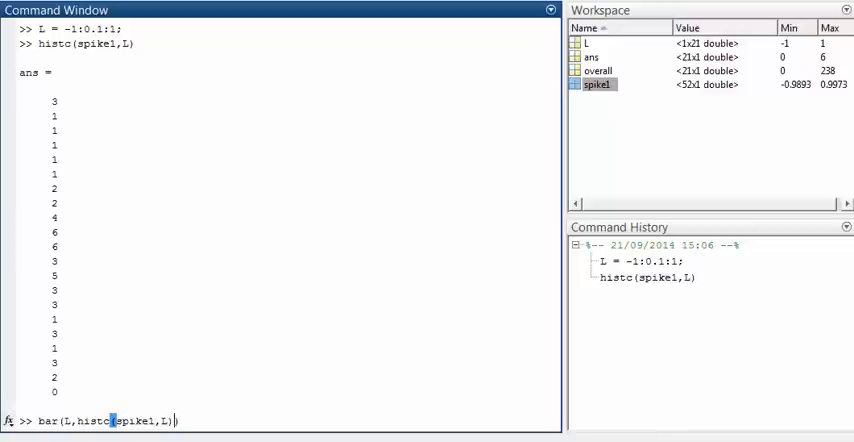
pyautogui.write(',')
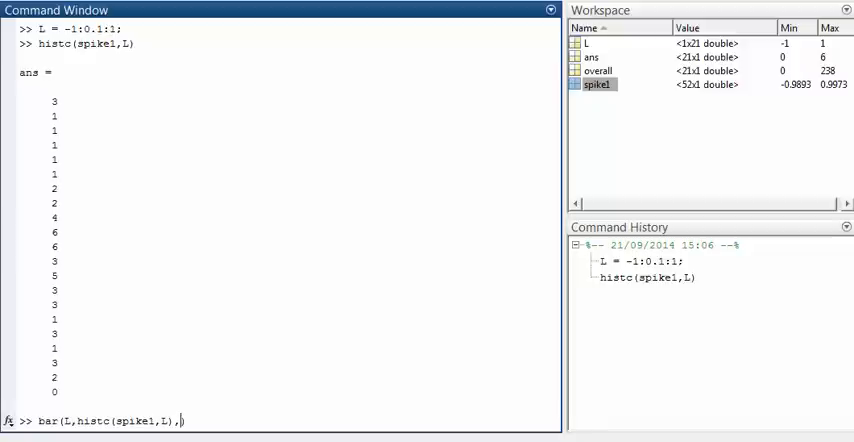
pyautogui.write("'histc'")
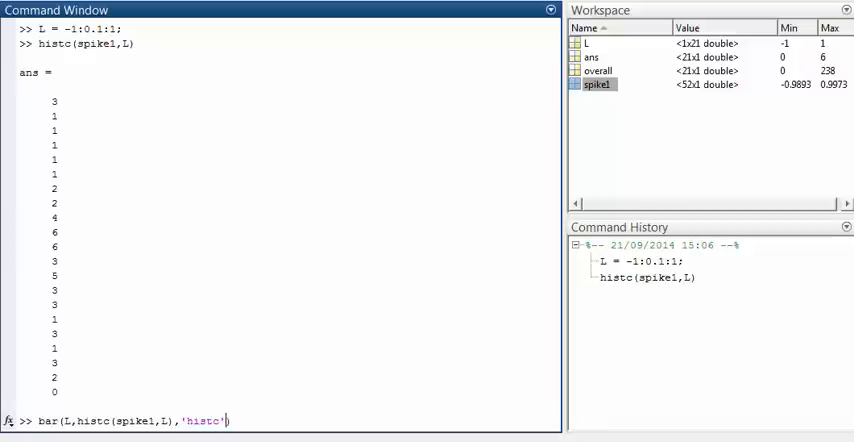
pyautogui.press('enter')
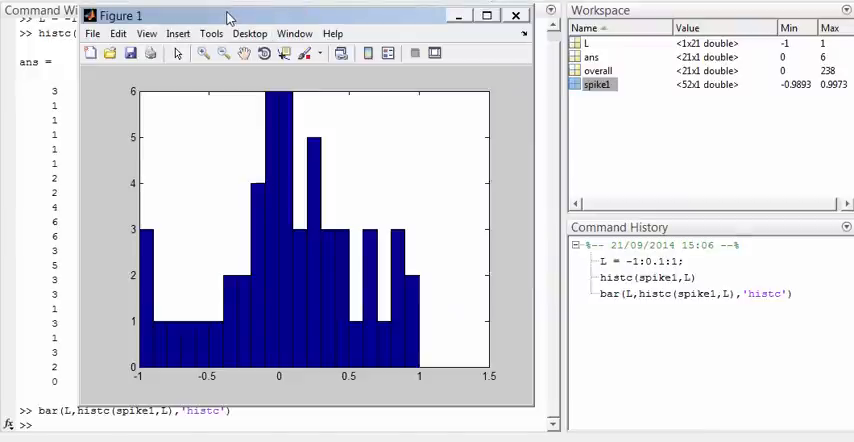
pyautogui.moveTo(320, 326)
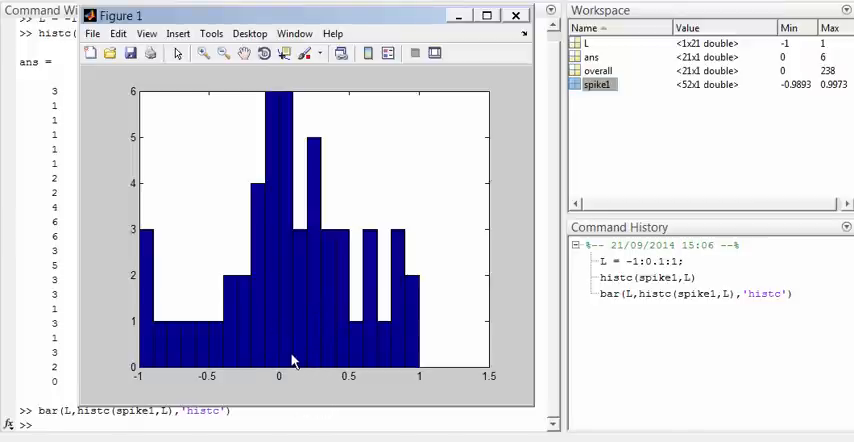
pyautogui.moveTo(457, 380)
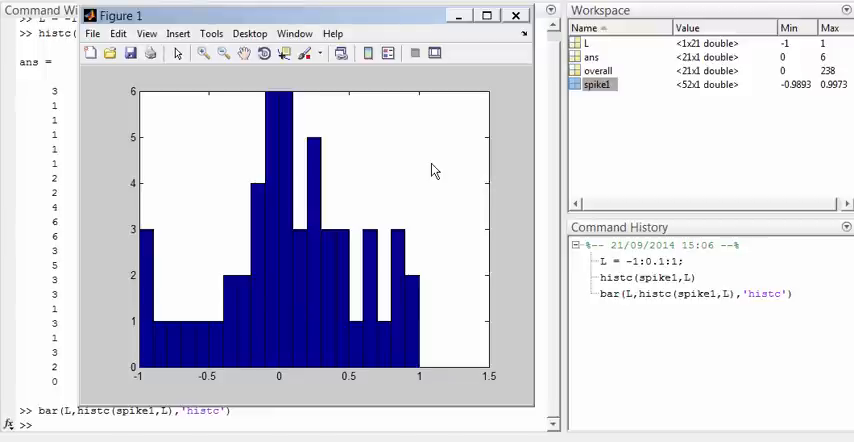
# - Open the overall variable's 21 counts in the Variables editor
pyautogui.click(516, 15)
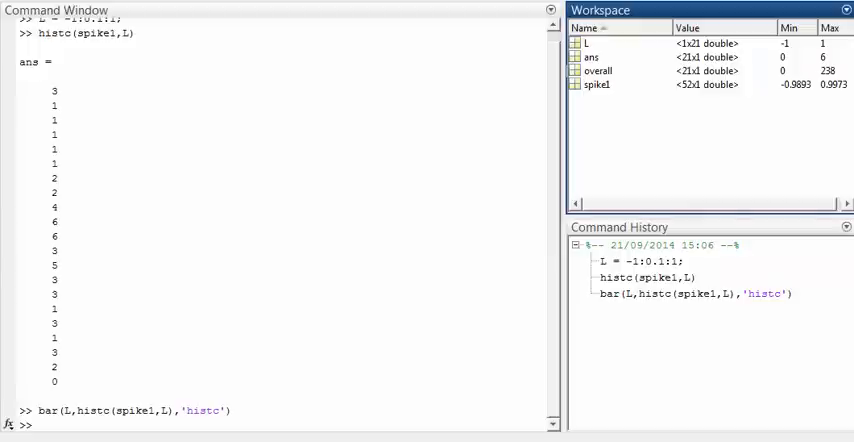
pyautogui.click(597, 71)
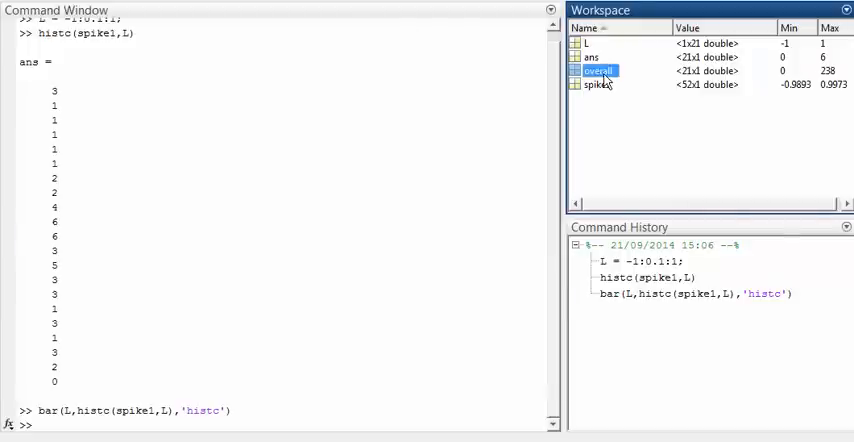
pyautogui.doubleClick(597, 71)
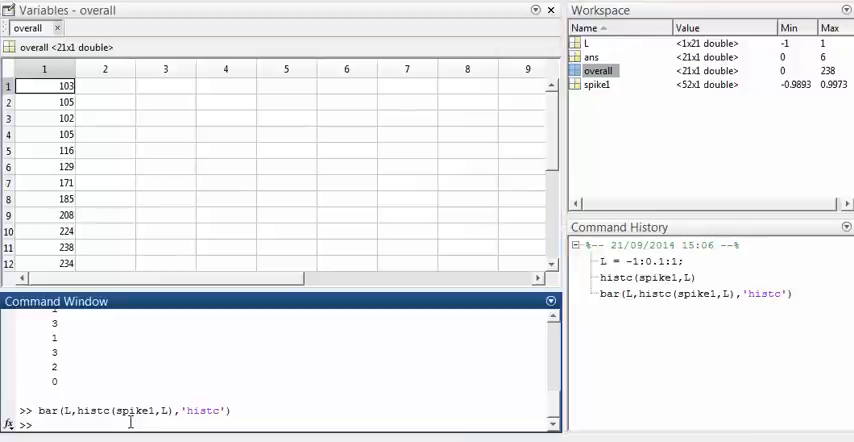
# - Type the command bar(L,overall,'histc') without running it
pyautogui.write('bar(L')
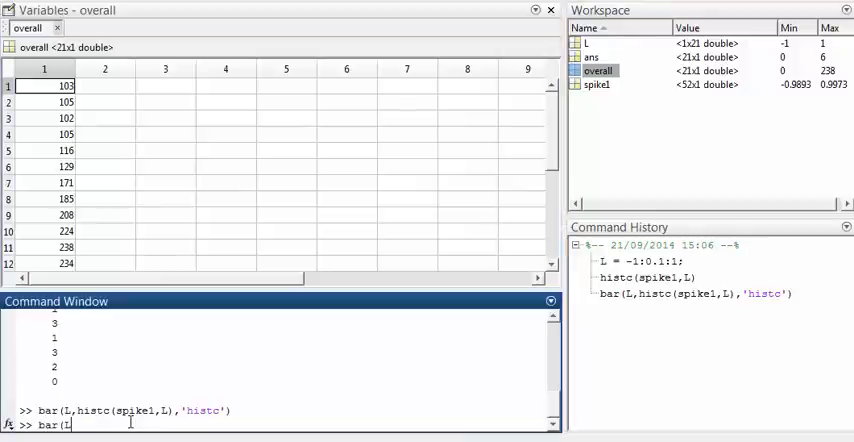
pyautogui.write('overall,')
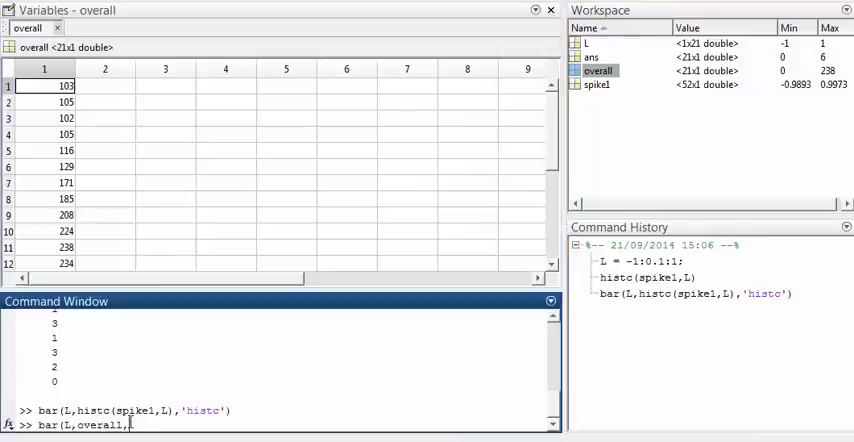
pyautogui.write("histc'")
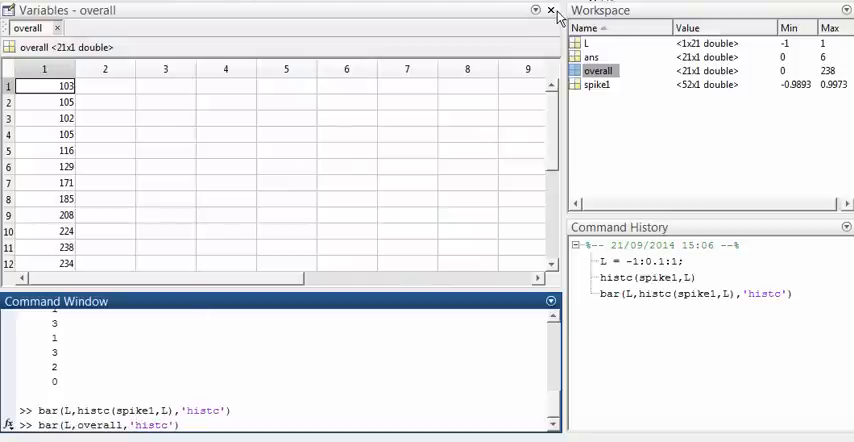
# - Close the overall values view, showing the overall bar histogram peaking near 238
pyautogui.click(551, 10)
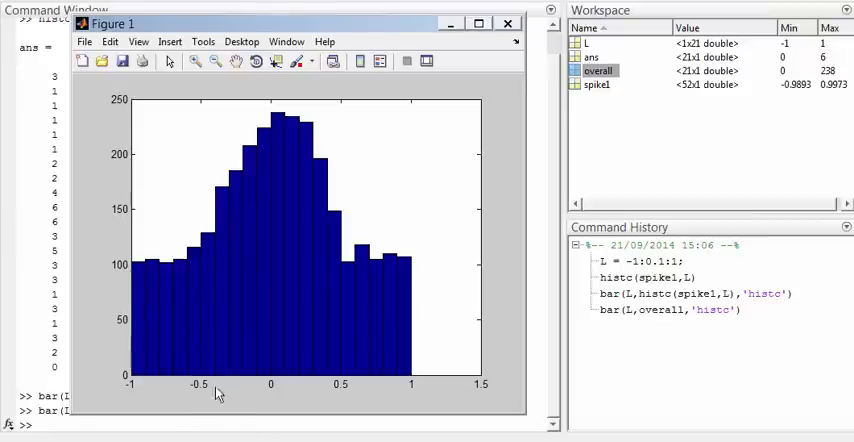
pyautogui.moveTo(210, 363)
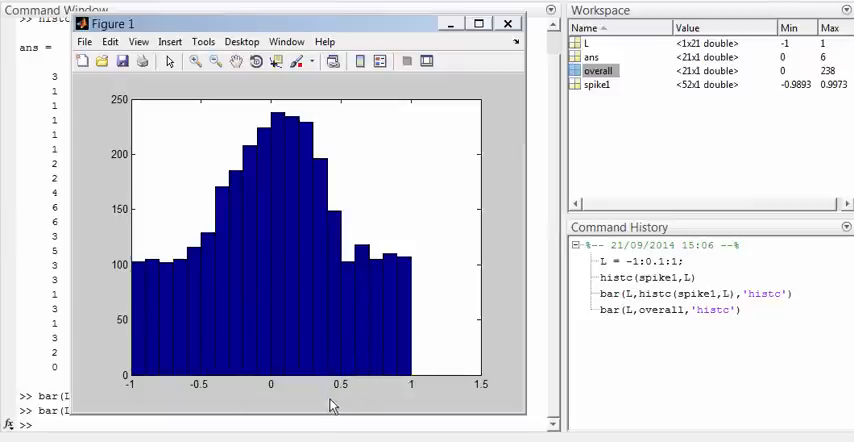
pyautogui.moveTo(334, 406)
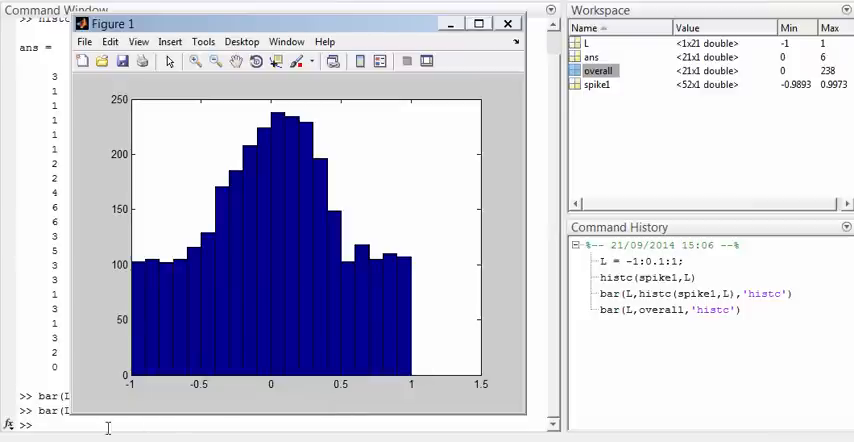
# - Run bar(L,overall/47/0.1,'histc') to plot firing rate in spikes per second
pyautogui.click(508, 23)
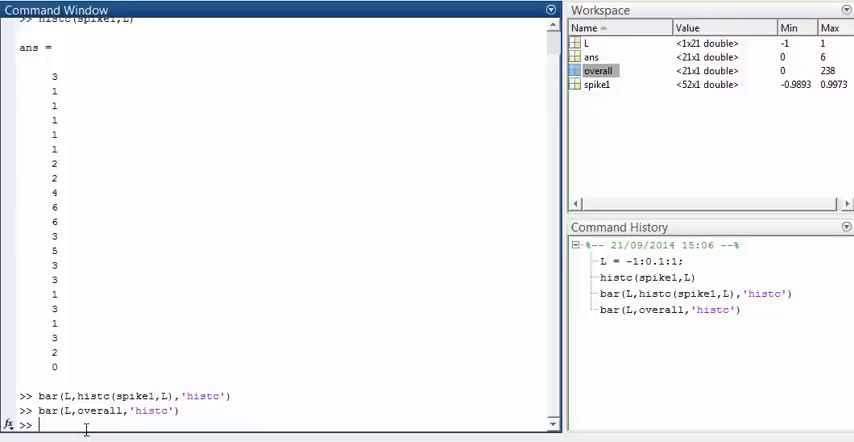
pyautogui.write("bar(L,overall,'histc')")
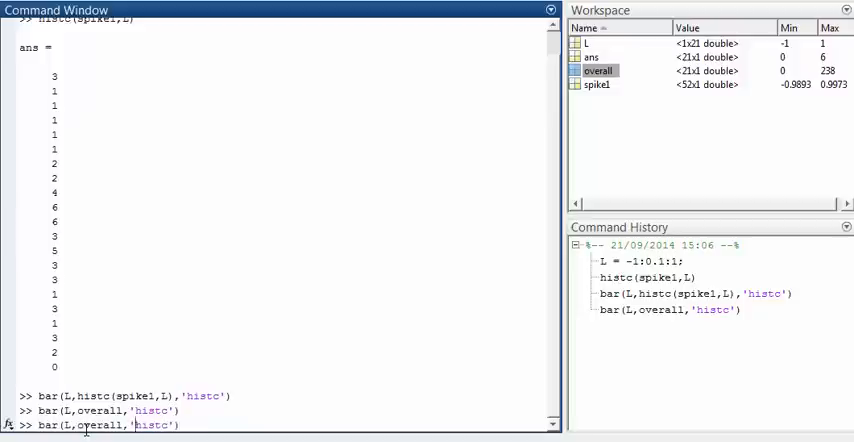
pyautogui.write('/47')
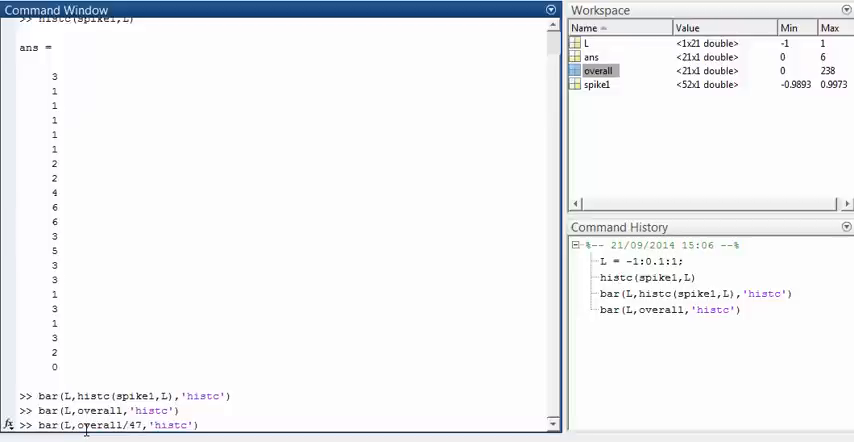
pyautogui.write('/0.1')
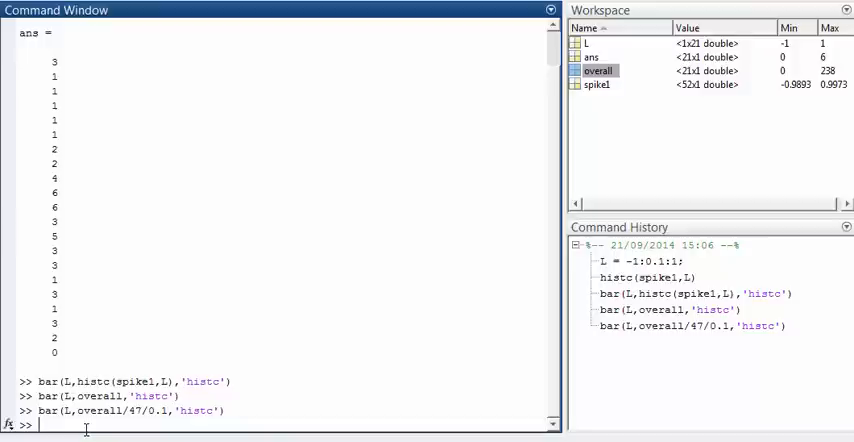
# - Set the histogram's x-axis limits to -1.1 through 1.1 with xlim
pyautogui.write('xlim([')
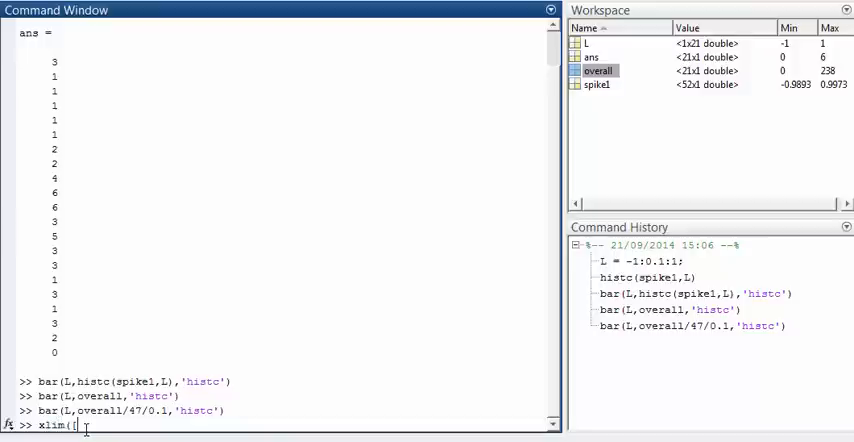
pyautogui.write('-1.1')
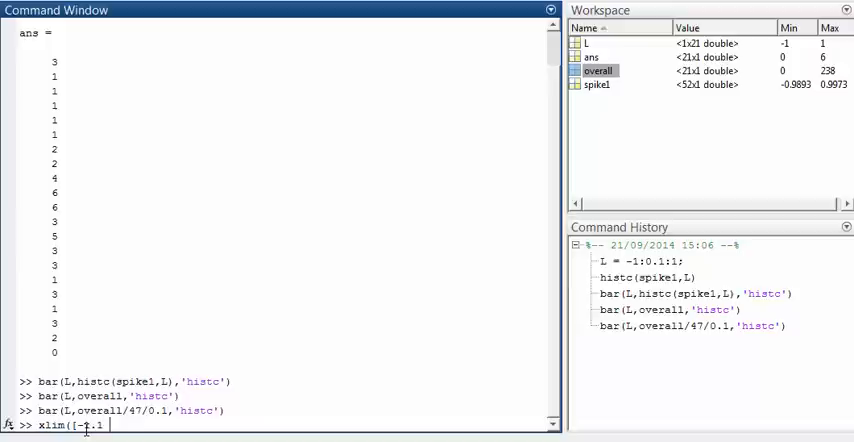
pyautogui.write('1.1])')
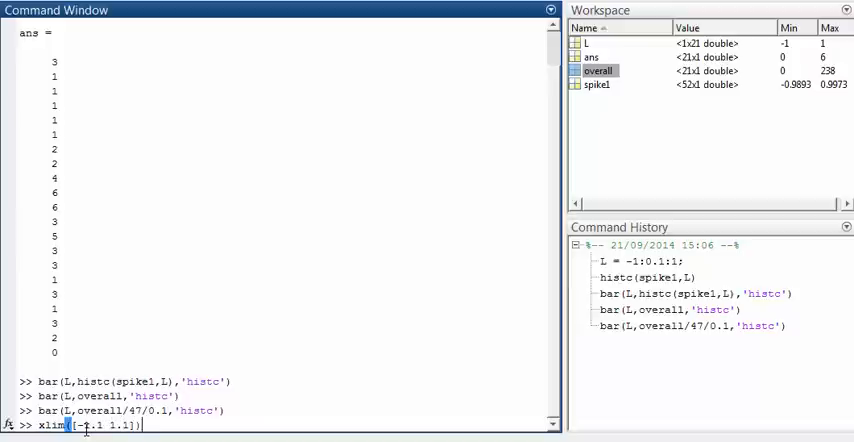
pyautogui.press('enter')
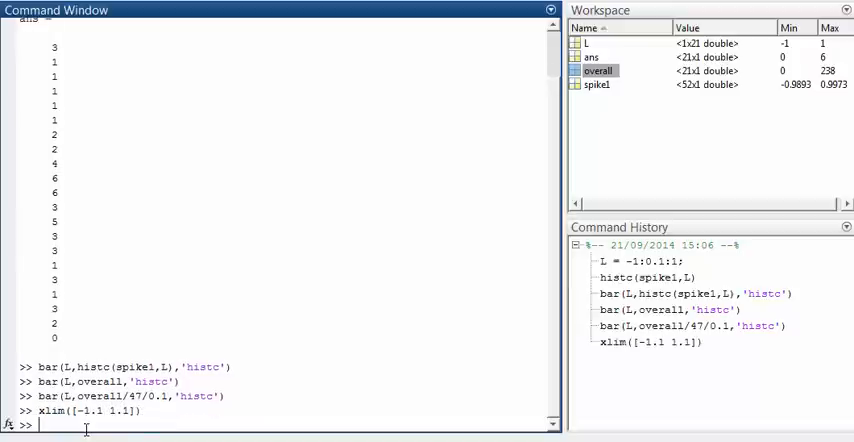
# - Label the x-axis 'Time (sec)' and the y-axis 'firing rate (#/sec)'
pyautogui.write('xlabel(')
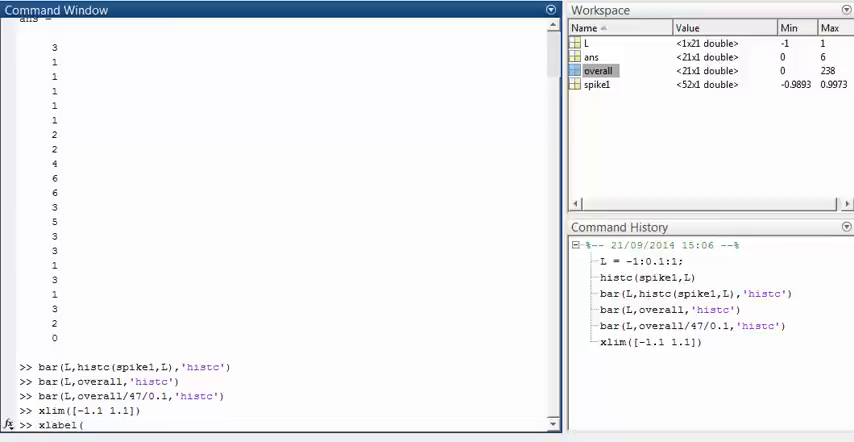
pyautogui.write("'Time (sec)')")
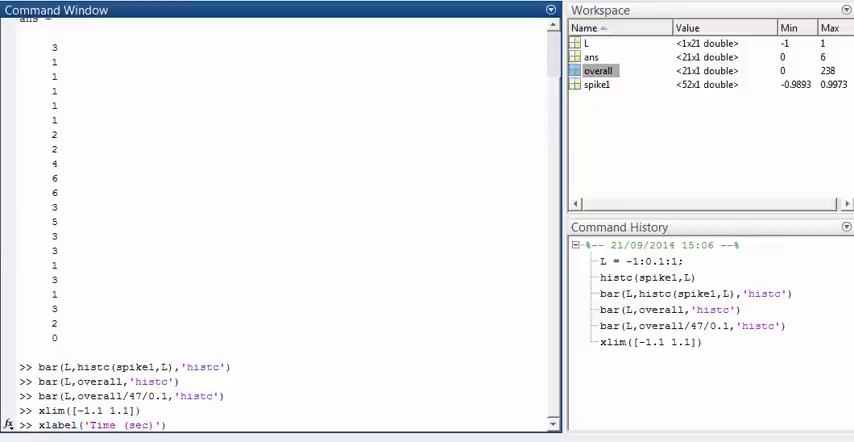
pyautogui.write('ylabel')
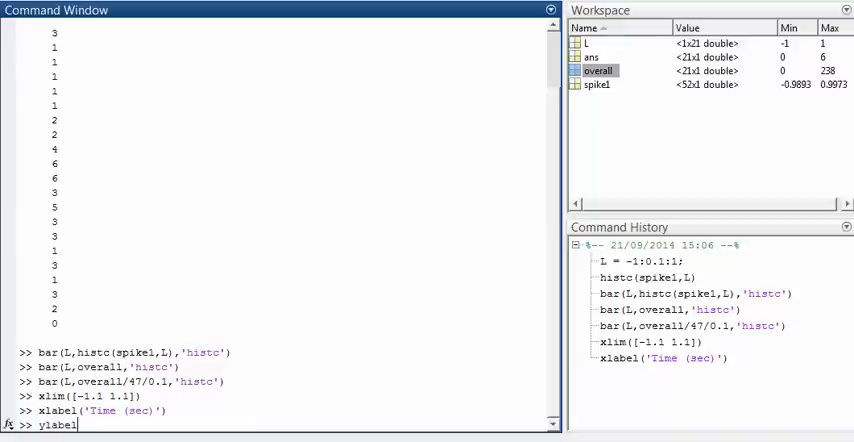
pyautogui.write("('")
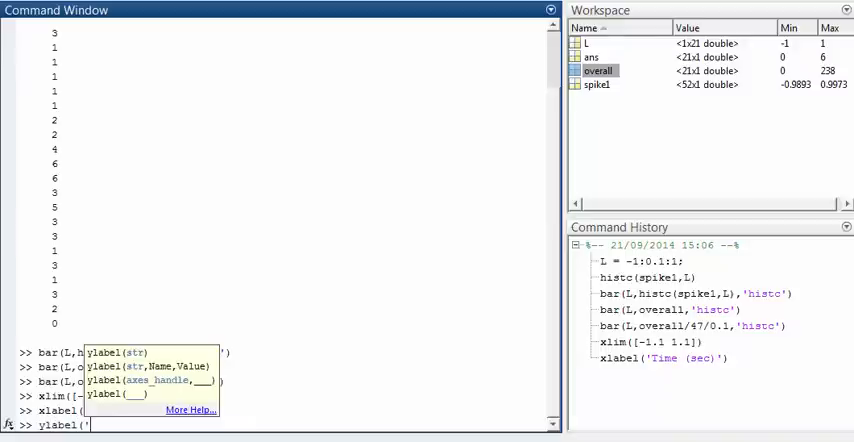
pyautogui.write('firi')
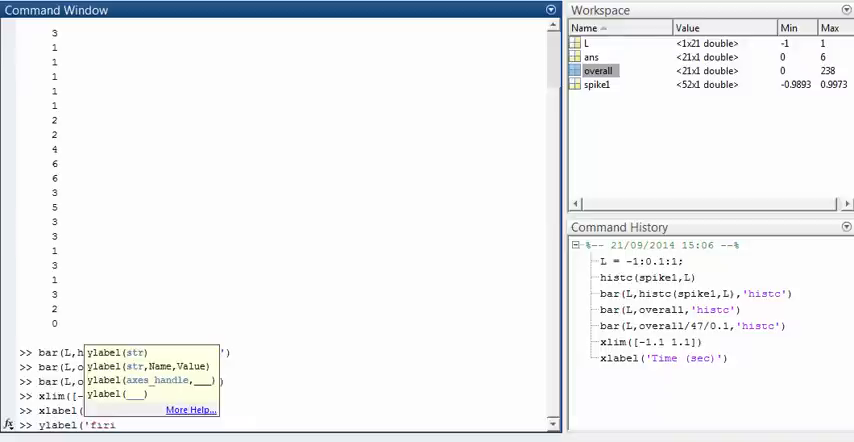
pyautogui.write('ng rate')
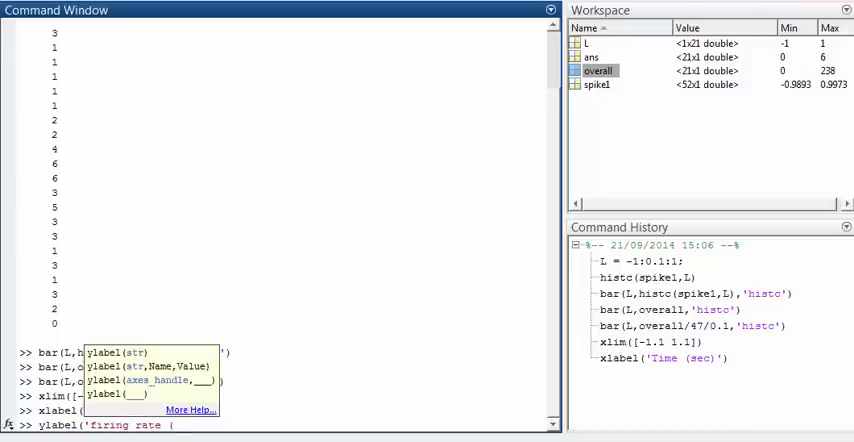
pyautogui.write('(#')
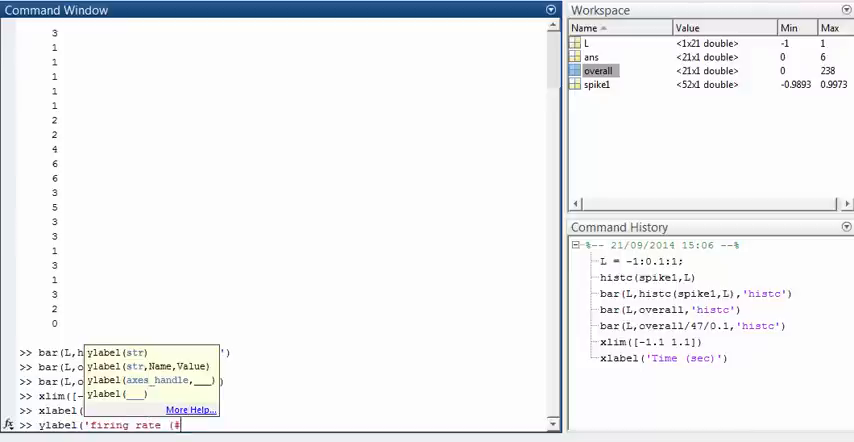
pyautogui.write('/sec')
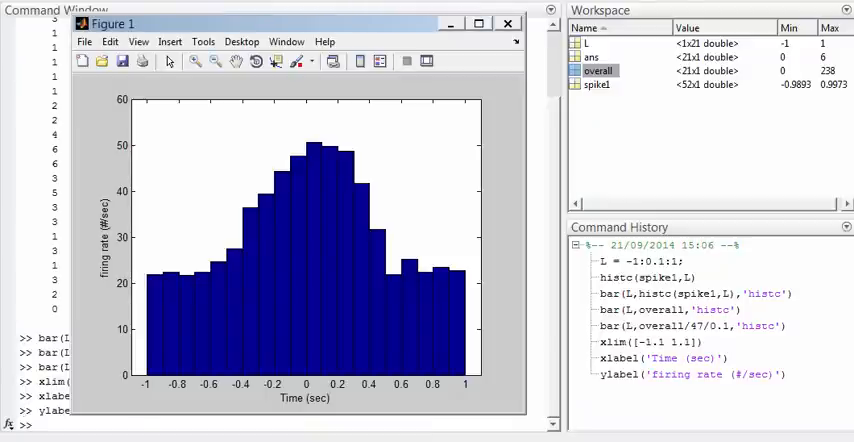
pyautogui.moveTo(95, 300)
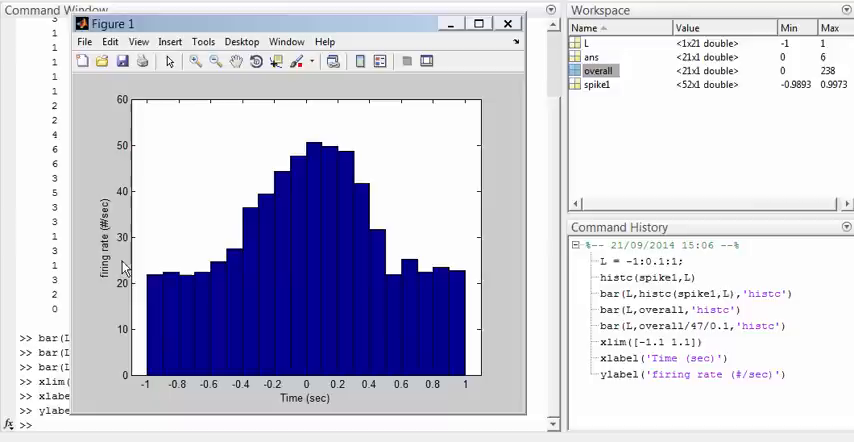
pyautogui.moveTo(183, 342)
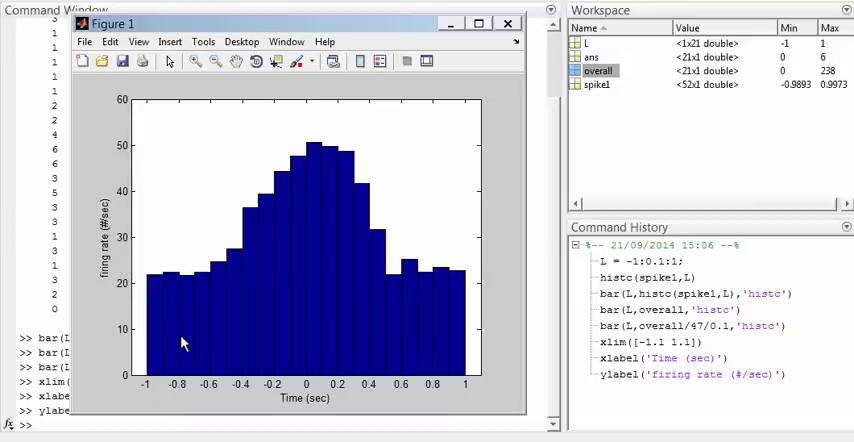
pyautogui.moveTo(205, 390)
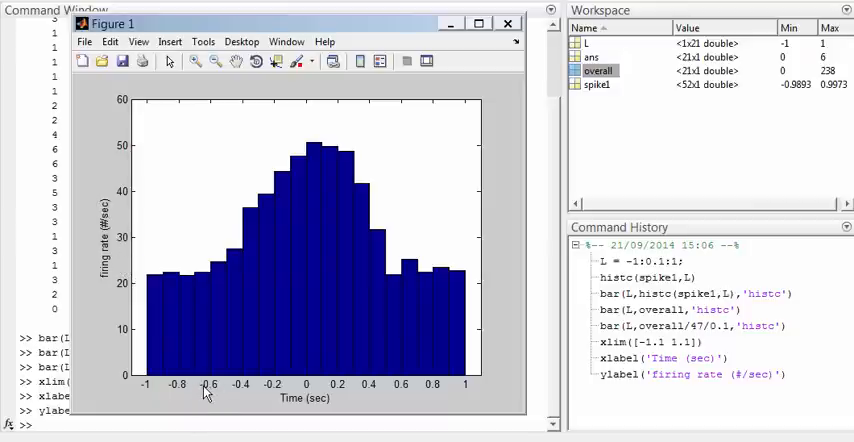
pyautogui.moveTo(99, 301)
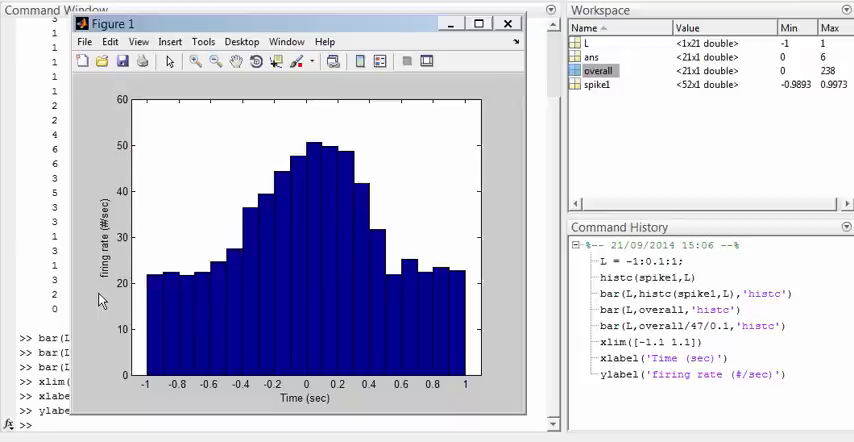
pyautogui.moveTo(162, 305)
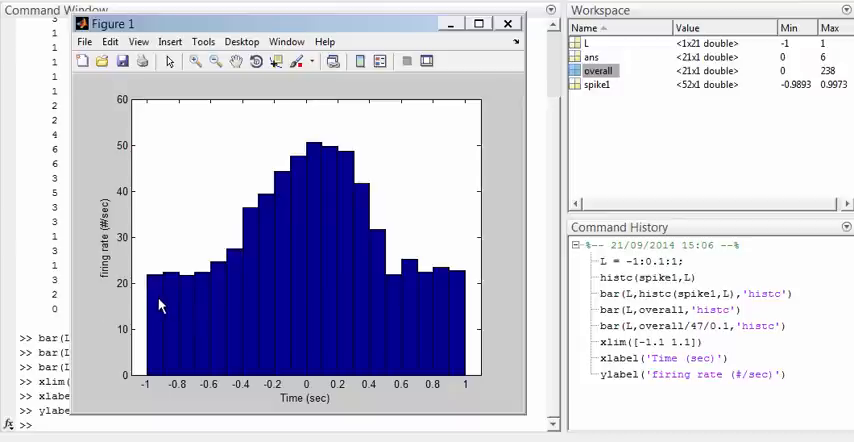